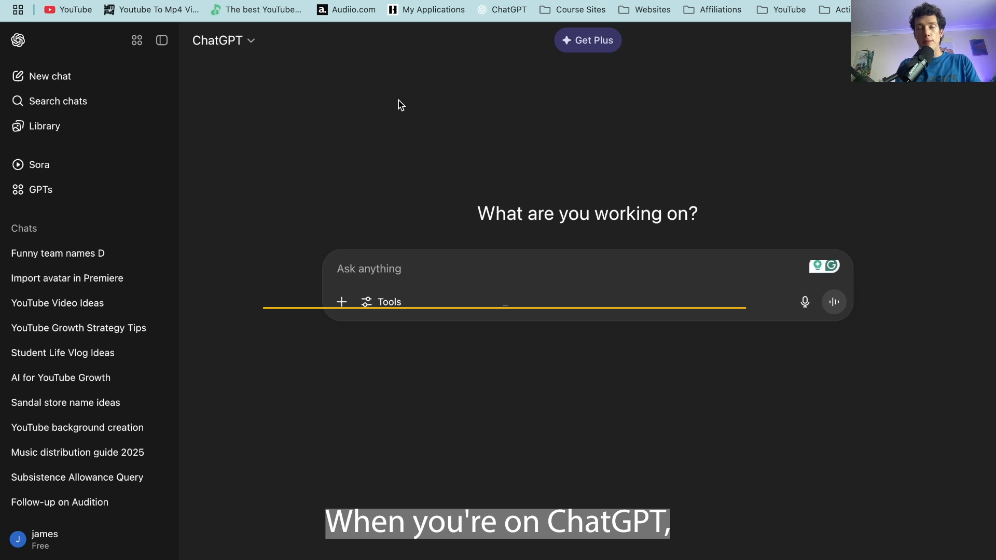
Step: Toggle the sidebar, then choose Delete from the 'Funny team names D' chat's options menu
left_click(162, 41)
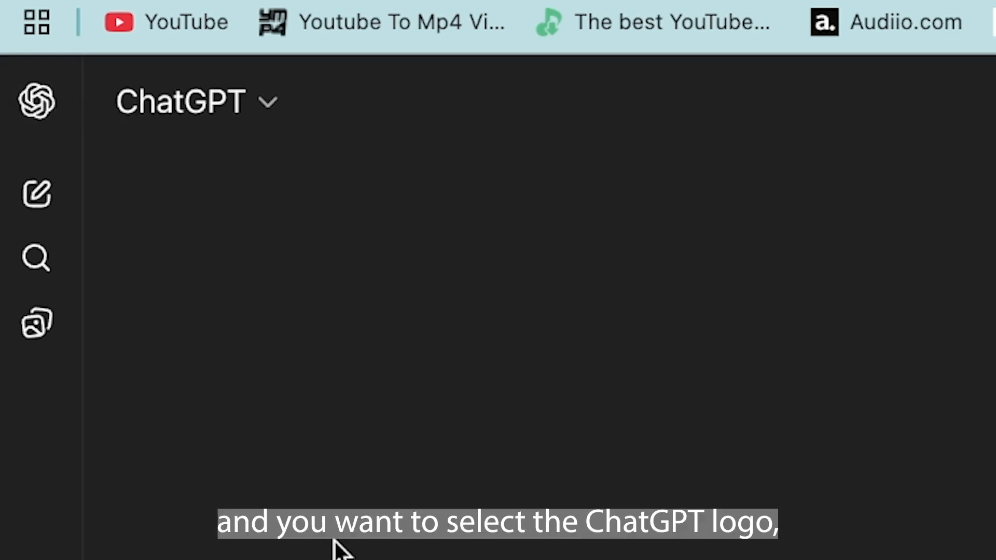
left_click(36, 101)
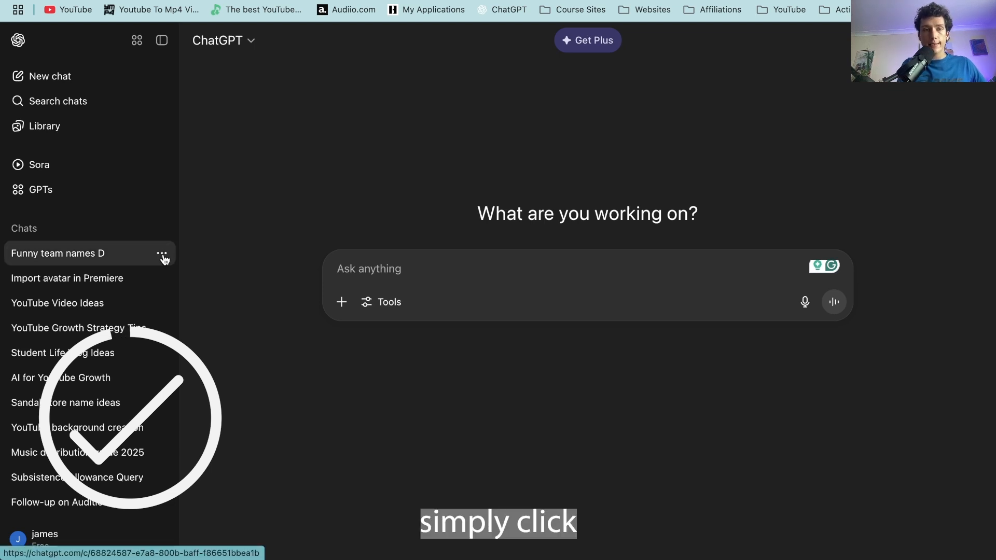
left_click(162, 253)
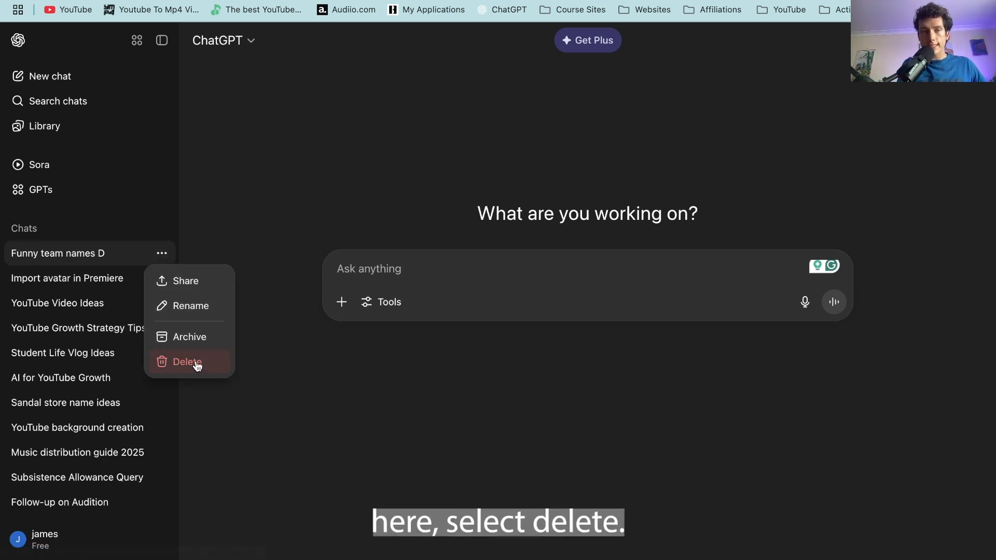
left_click(187, 362)
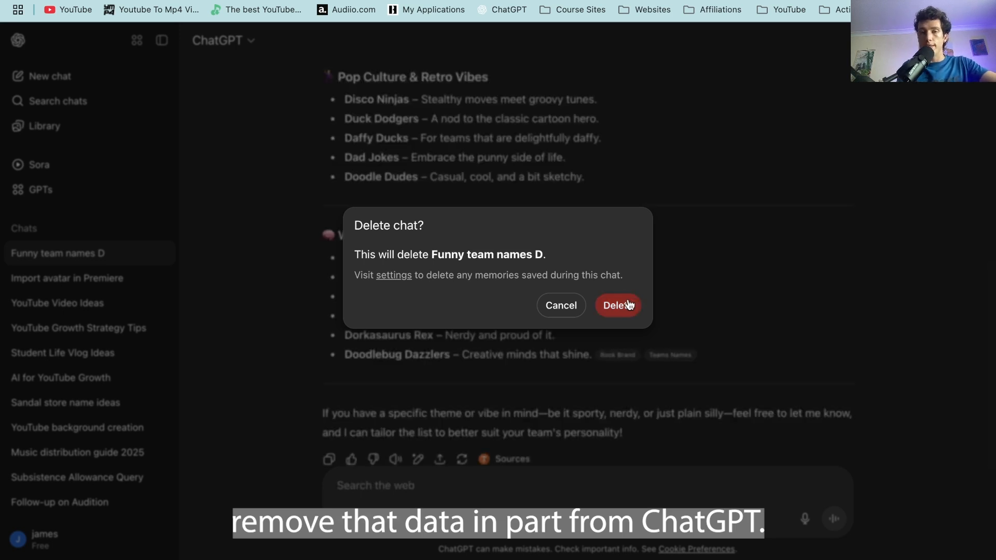
Step: Confirm deleting the 'Funny team names D' chat and collapse the sidebar
left_click(617, 305)
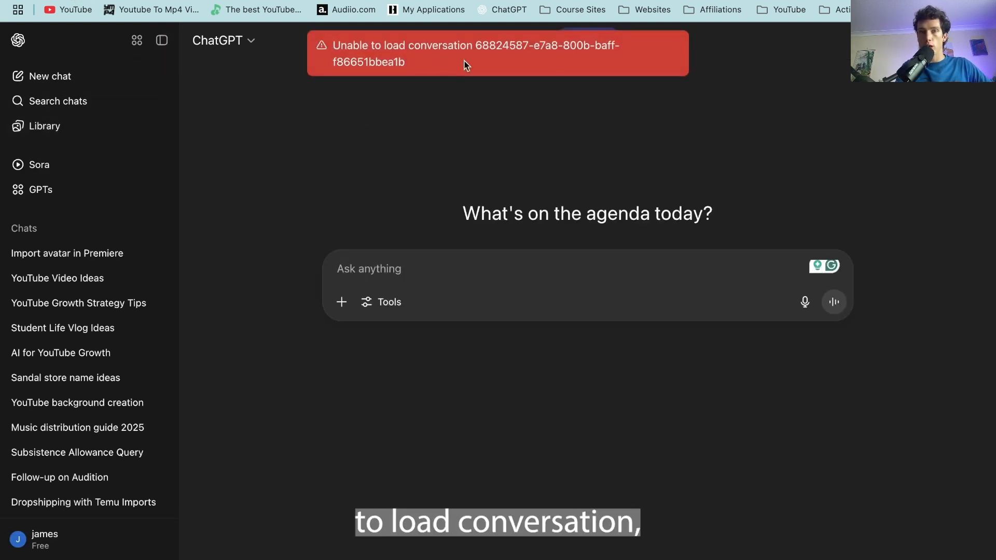
left_click(162, 40)
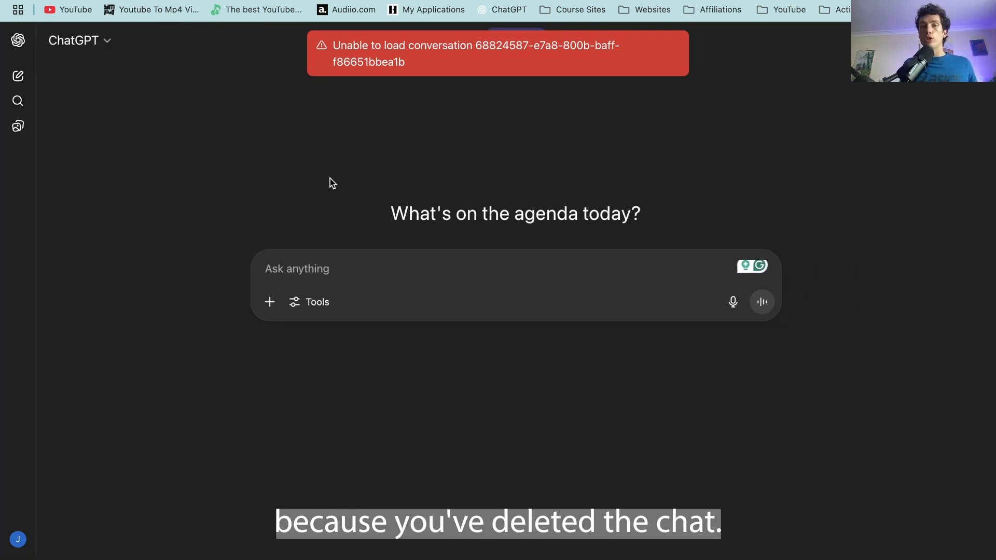